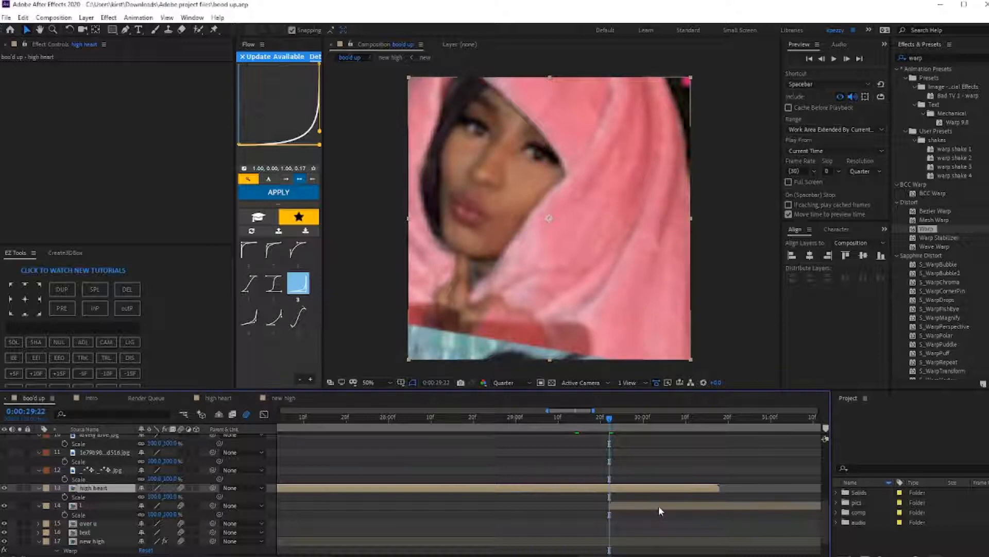
pyautogui.moveTo(262, 532)
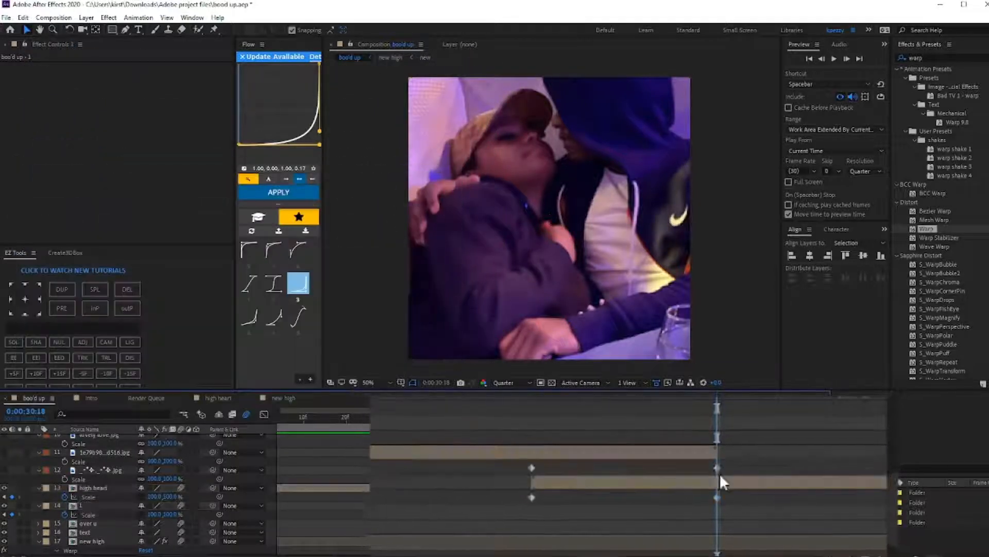
# - Unlink clip 1's scale, set its width to 400% at the first keyframe, then step back a frame
pyautogui.click(95, 487)
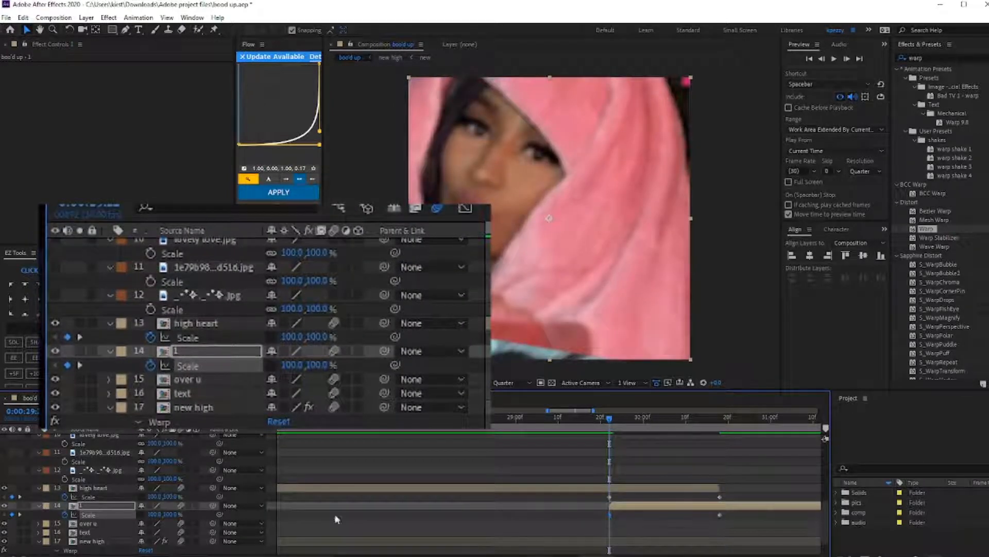
pyautogui.doubleClick(294, 369)
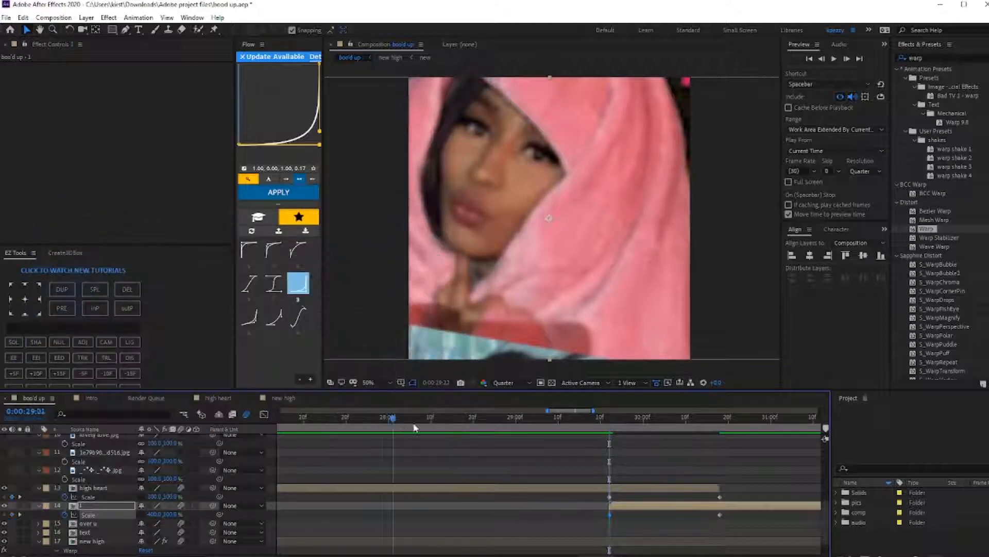
pyautogui.click(631, 416)
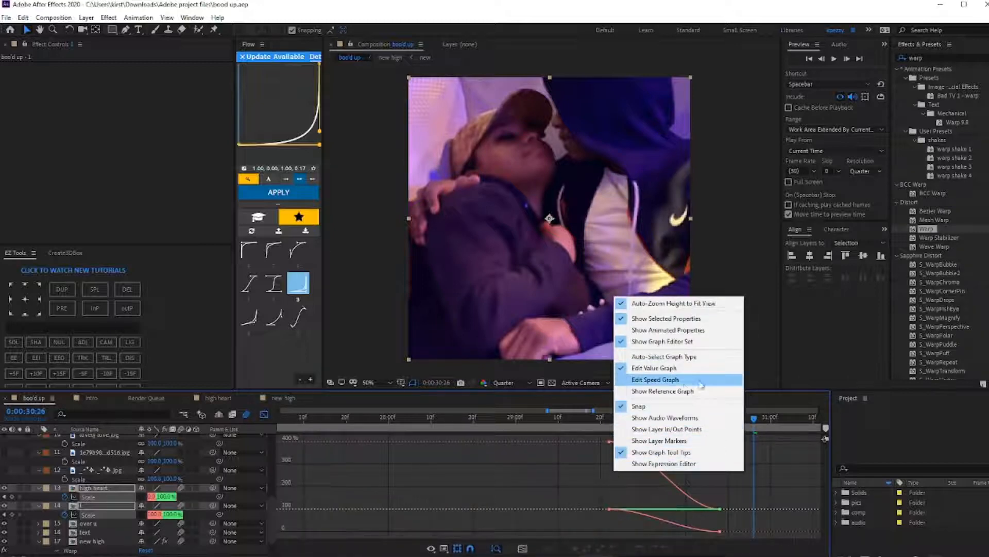
# - Switch the Graph Editor to the speed graph to ease both clips' scale keyframes
pyautogui.click(654, 380)
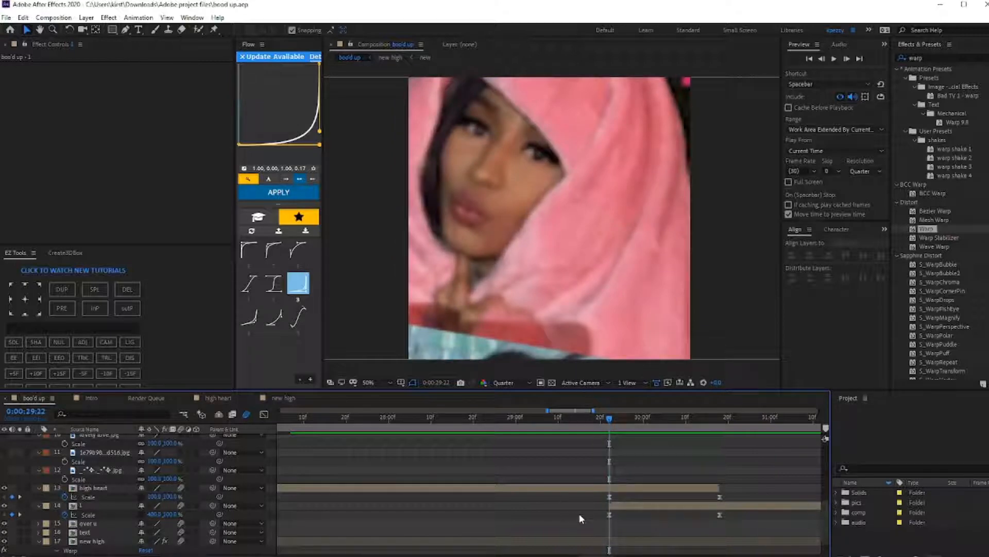
pyautogui.moveTo(546, 524)
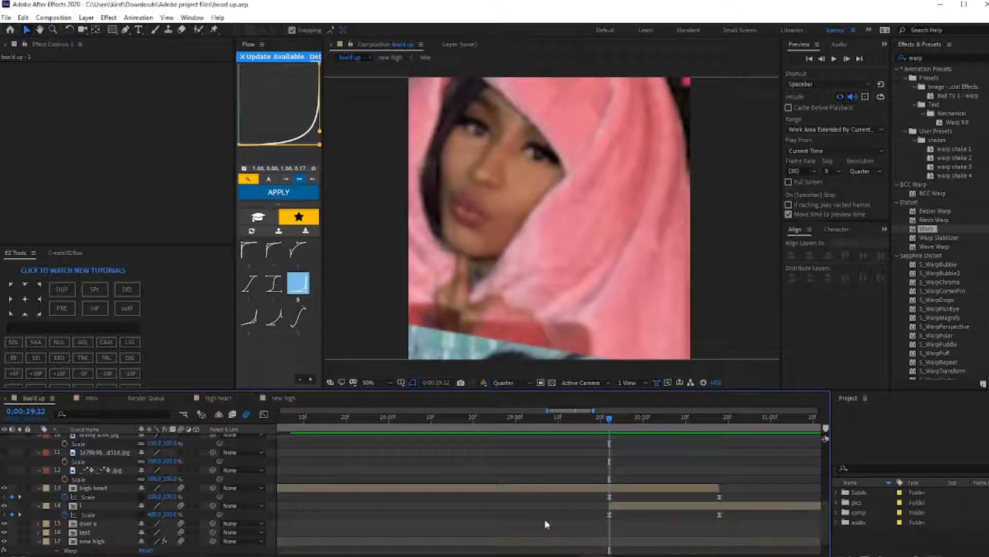
# - Create a new adjustment layer from the timeline's right-click New menu
pyautogui.rightClick(88, 523)
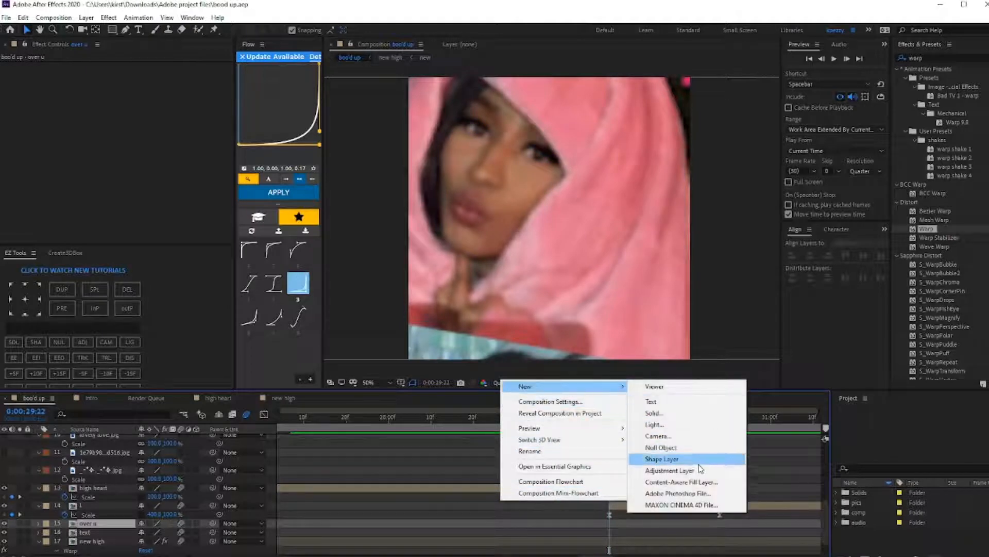
pyautogui.click(668, 470)
pyautogui.write('timesl')
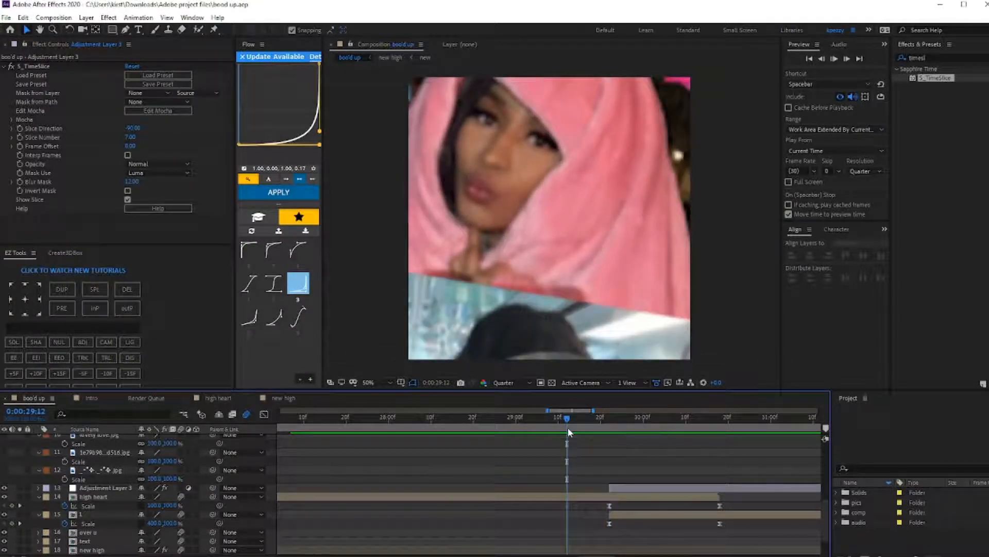
# - Jump to a later frame to check the S_TimeSlice effect over the transition
pyautogui.click(775, 417)
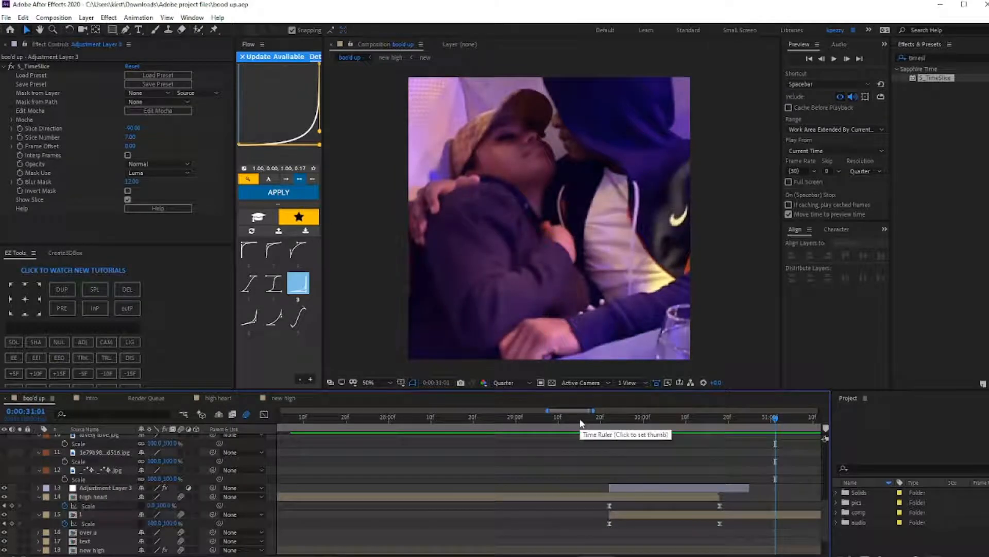